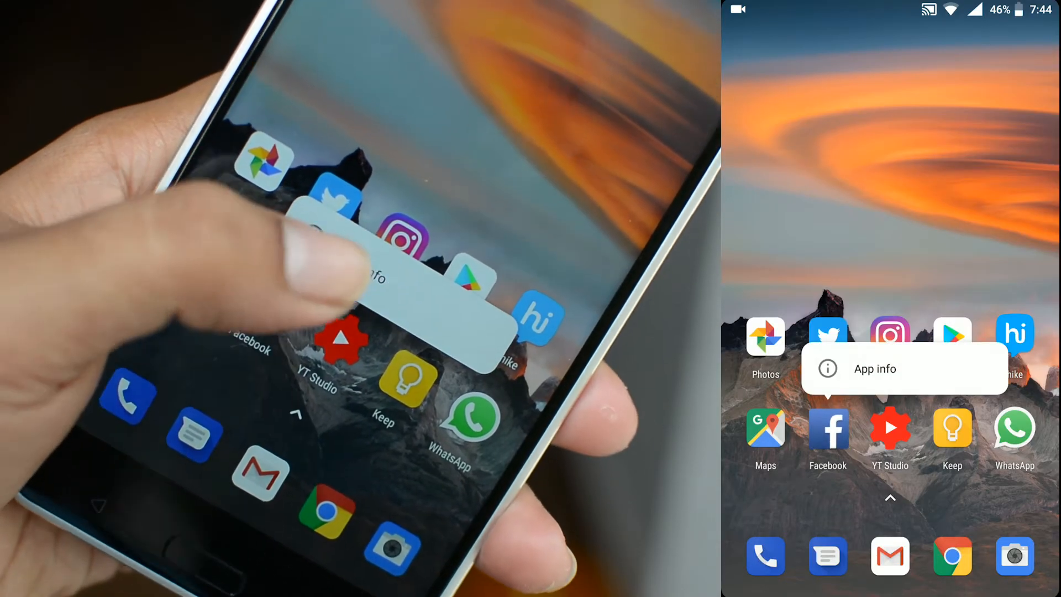
Switch off Facebook's Telephone, SMS, Microphone, Contacts and Camera permissions in App info.
left_click(874, 368)
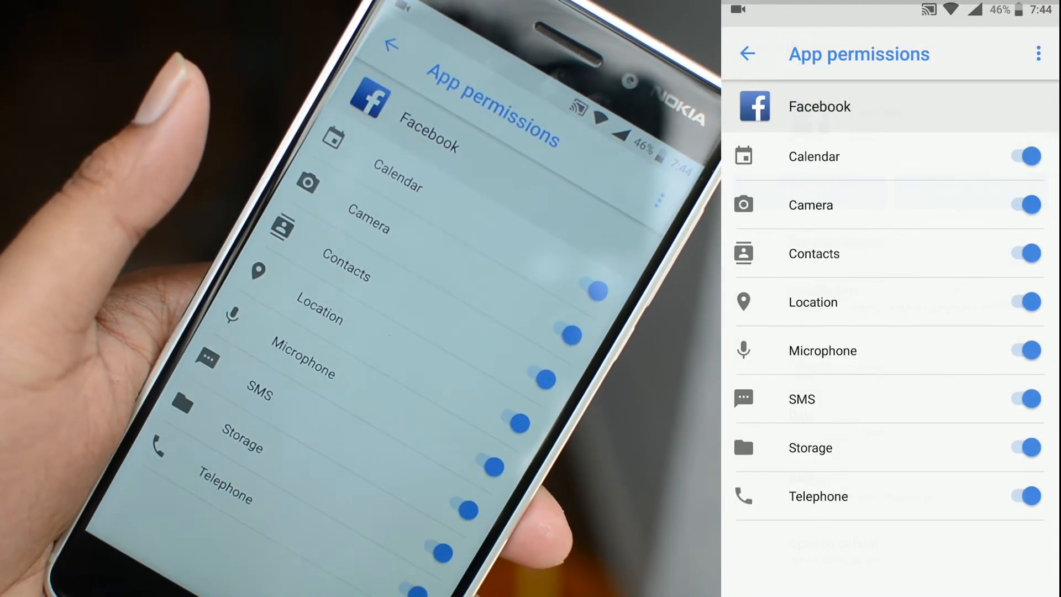
left_click(1023, 489)
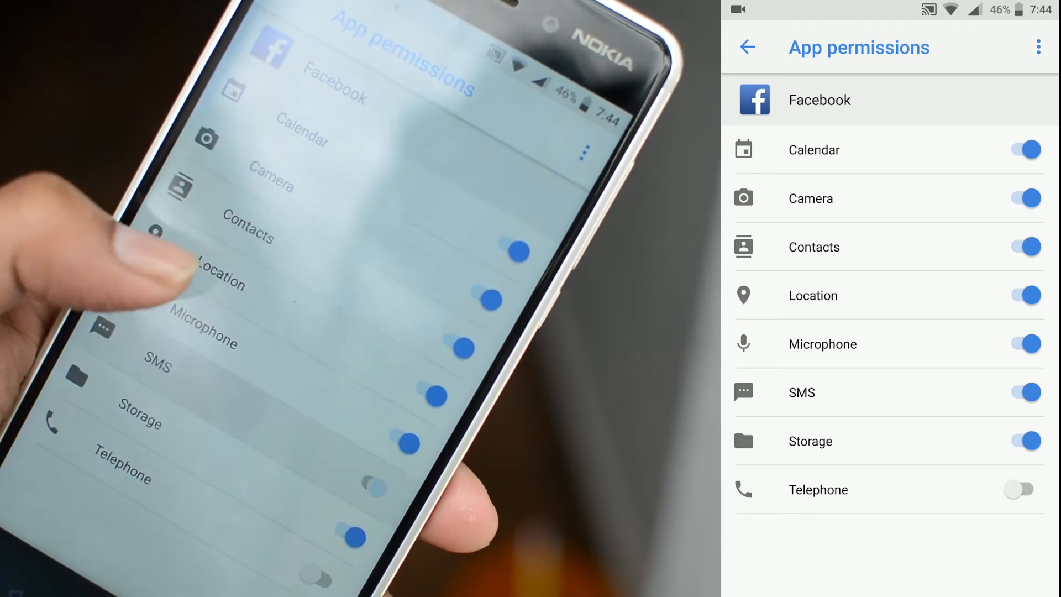
left_click(1024, 392)
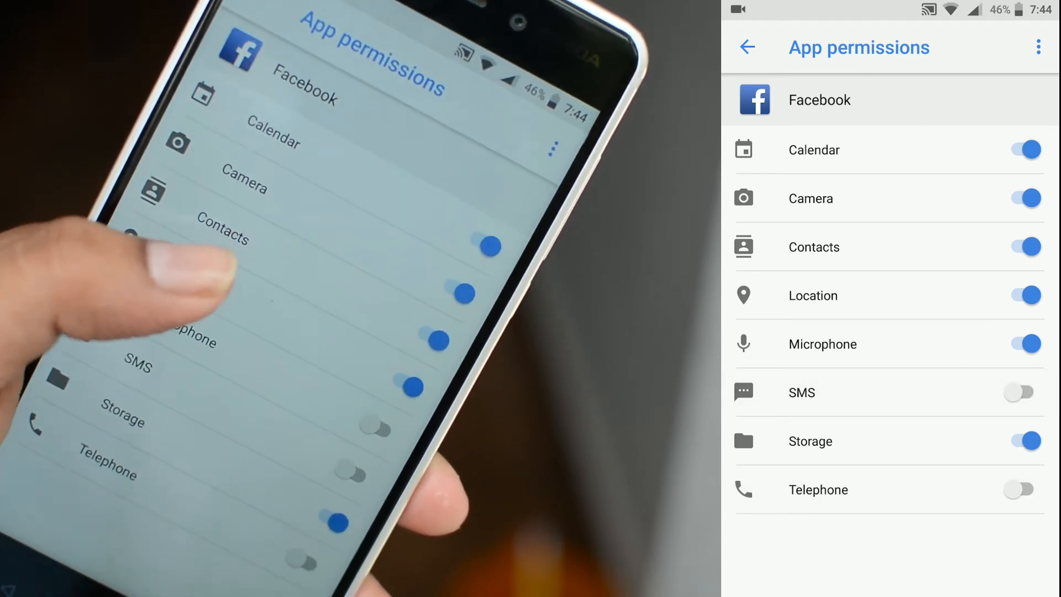
left_click(1026, 344)
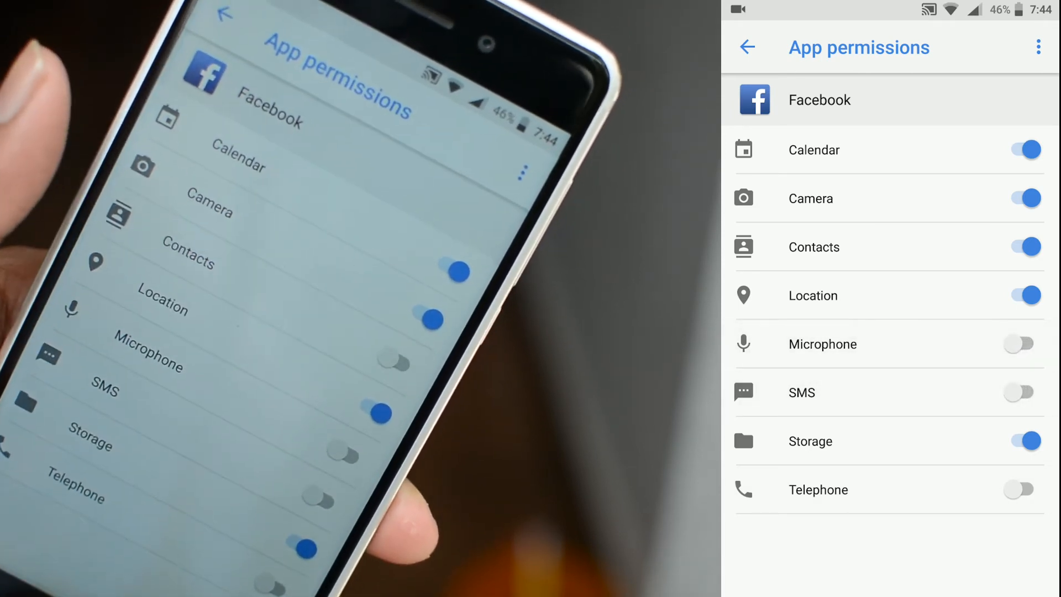
left_click(1023, 247)
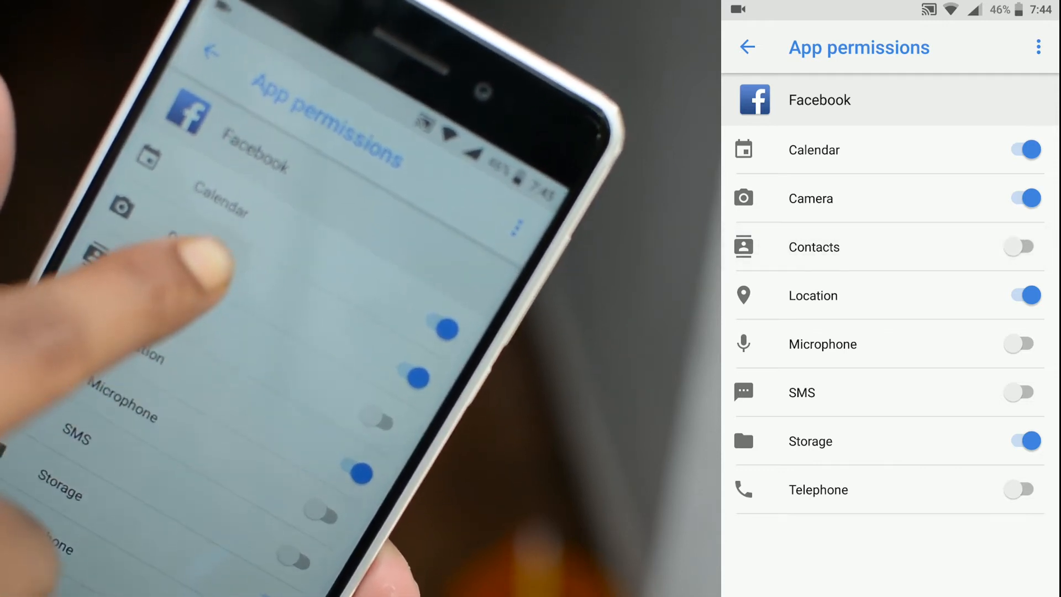
left_click(1024, 198)
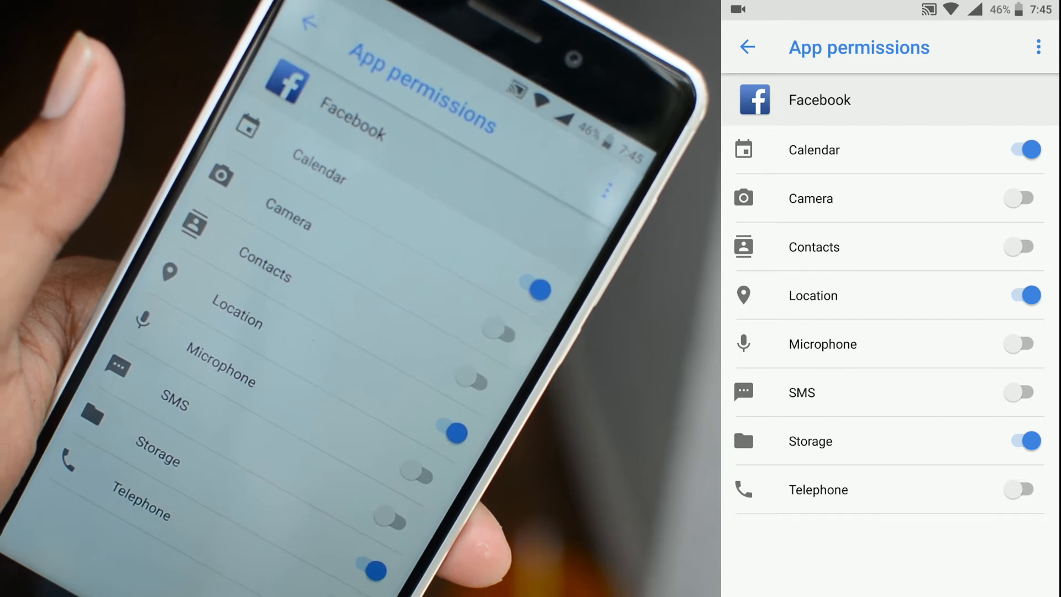
left_click(747, 46)
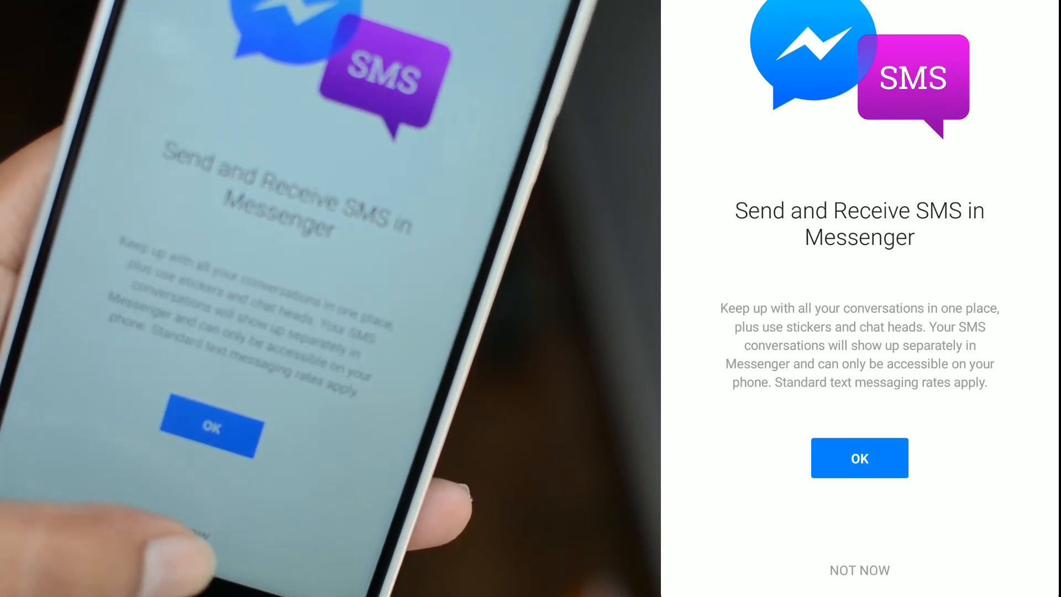
Choose NOT NOW on the 'Send and Receive SMS in Messenger' screen.
left_click(211, 426)
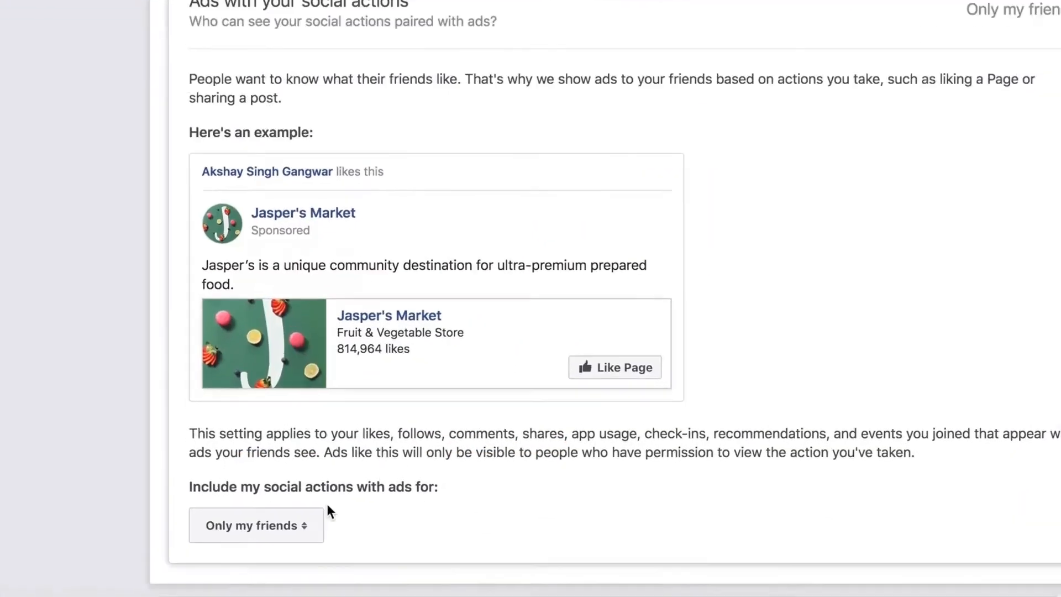
Set 'Ads based on your use of websites and apps' to Off.
scroll("up", 3)
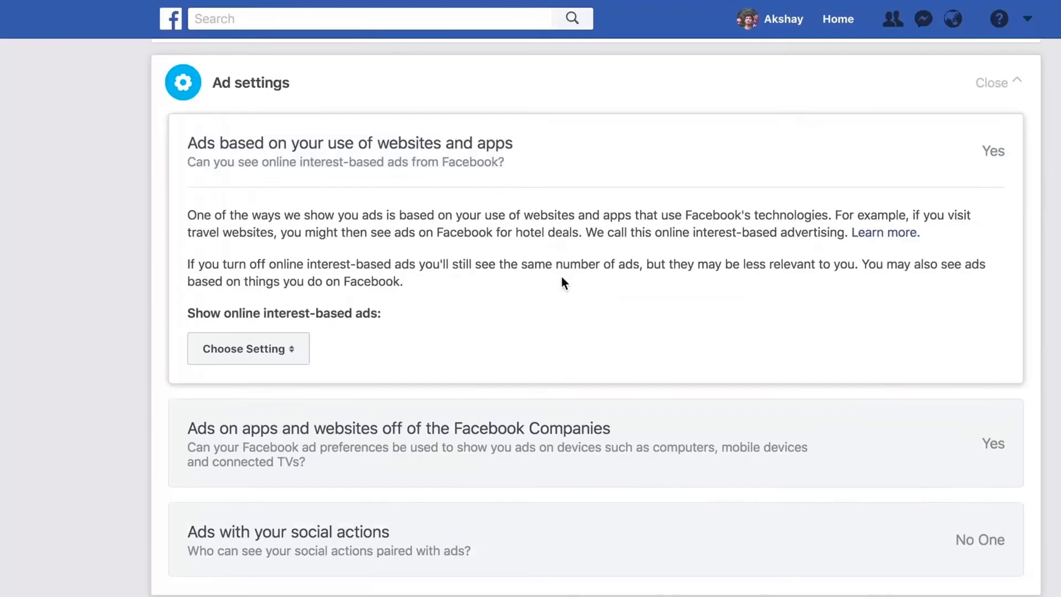
left_click(248, 348)
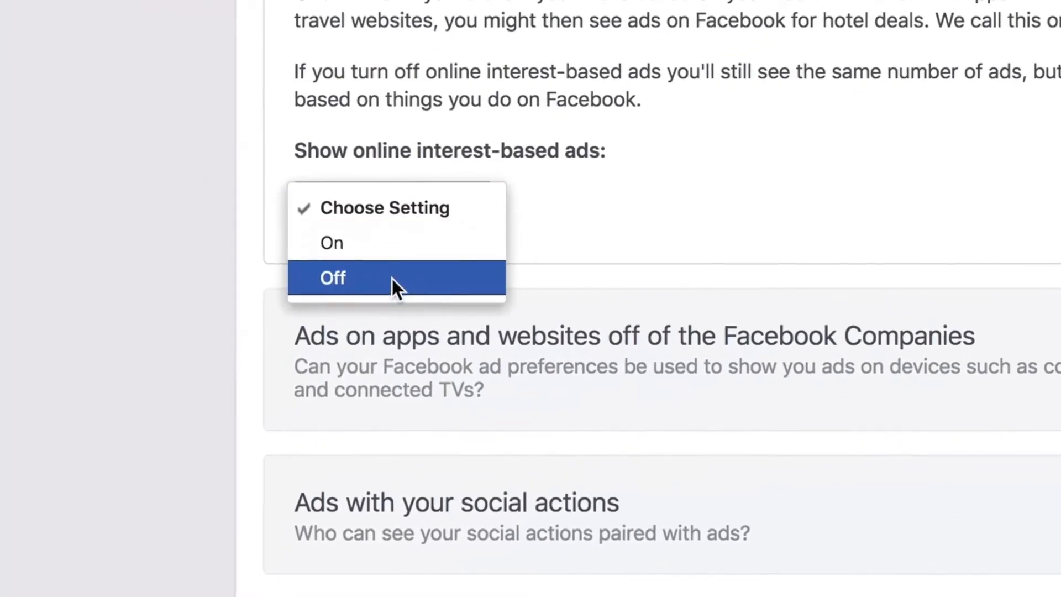
left_click(332, 277)
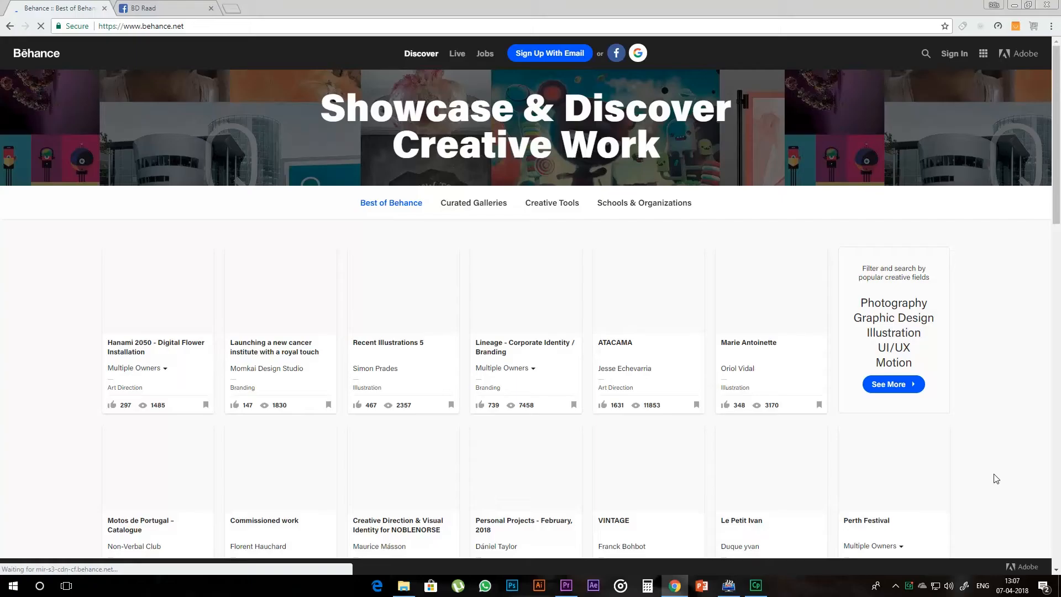
mouse_move(616, 69)
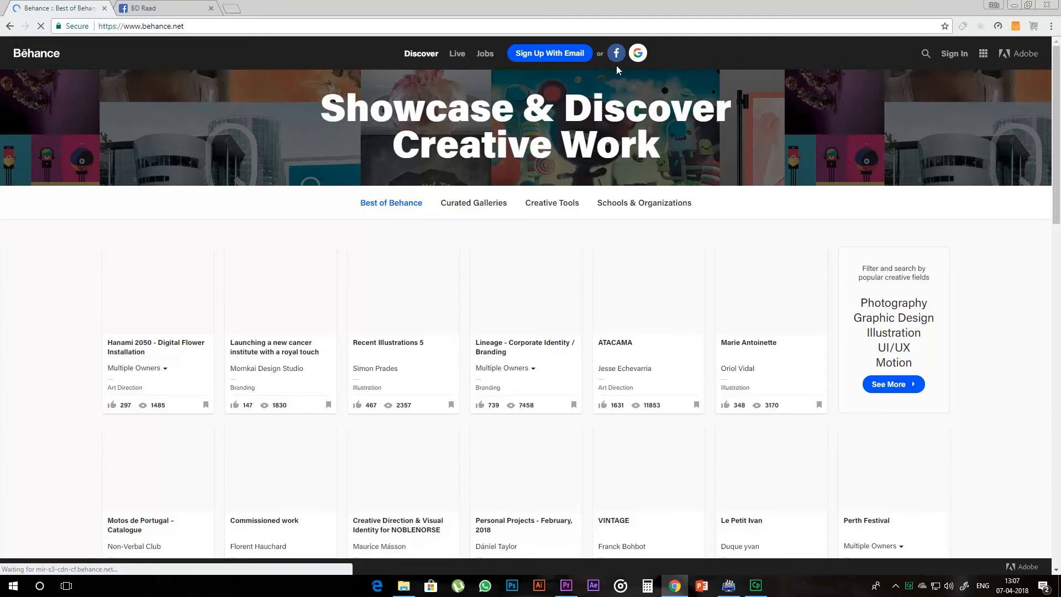
mouse_move(954, 53)
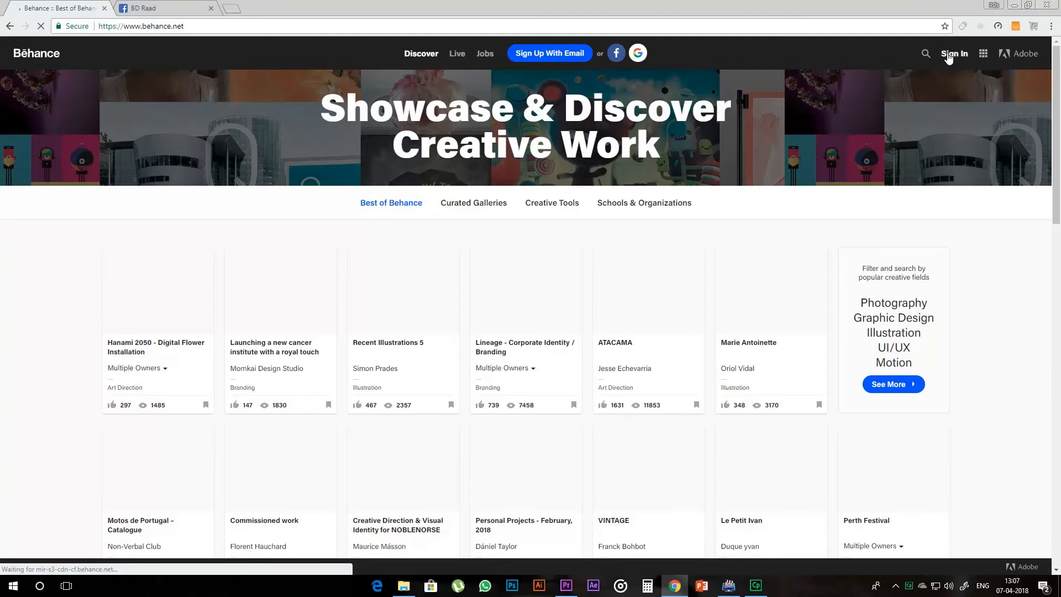
Go to the Adobe ID sign-in page via Sign In on behance.net.
left_click(954, 54)
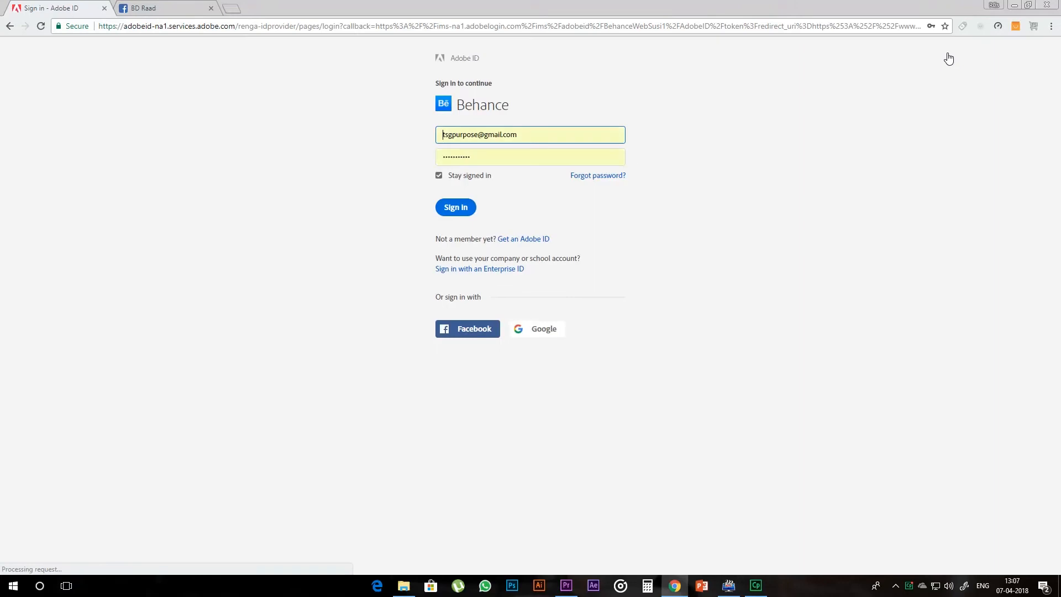
mouse_move(488, 355)
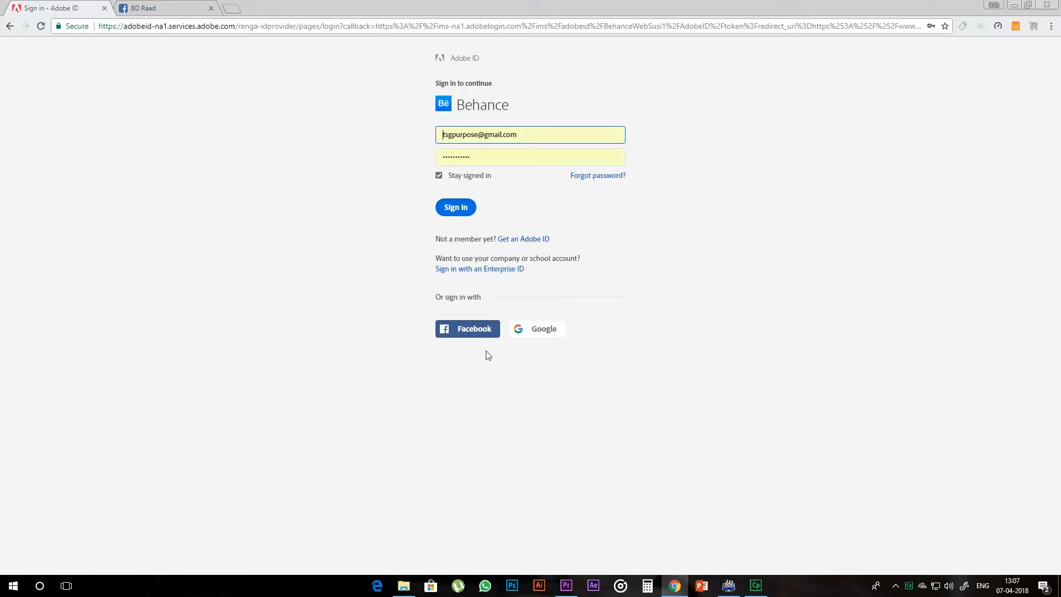
mouse_move(707, 344)
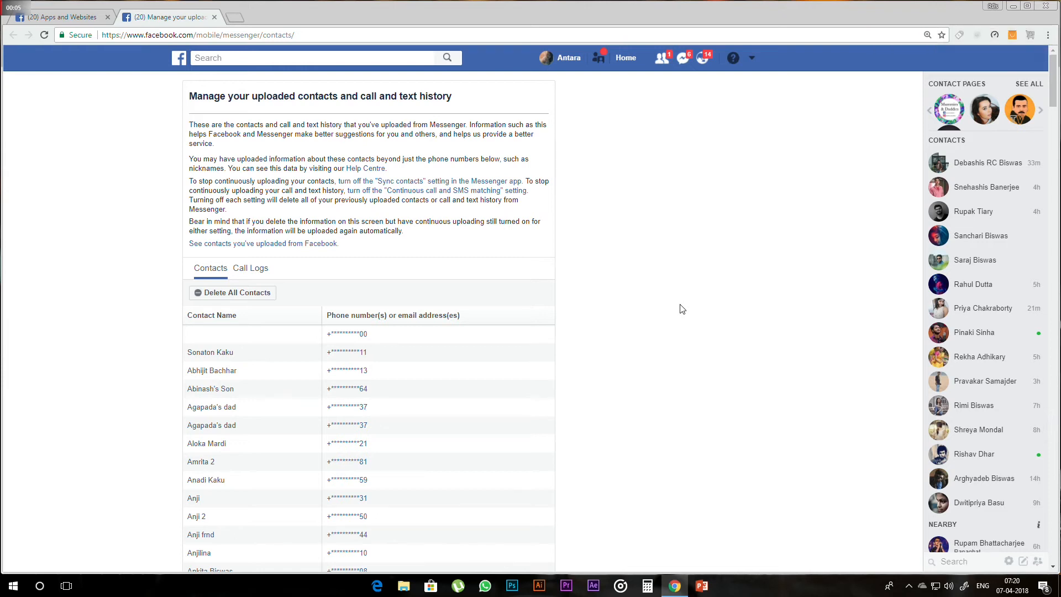
mouse_move(501, 303)
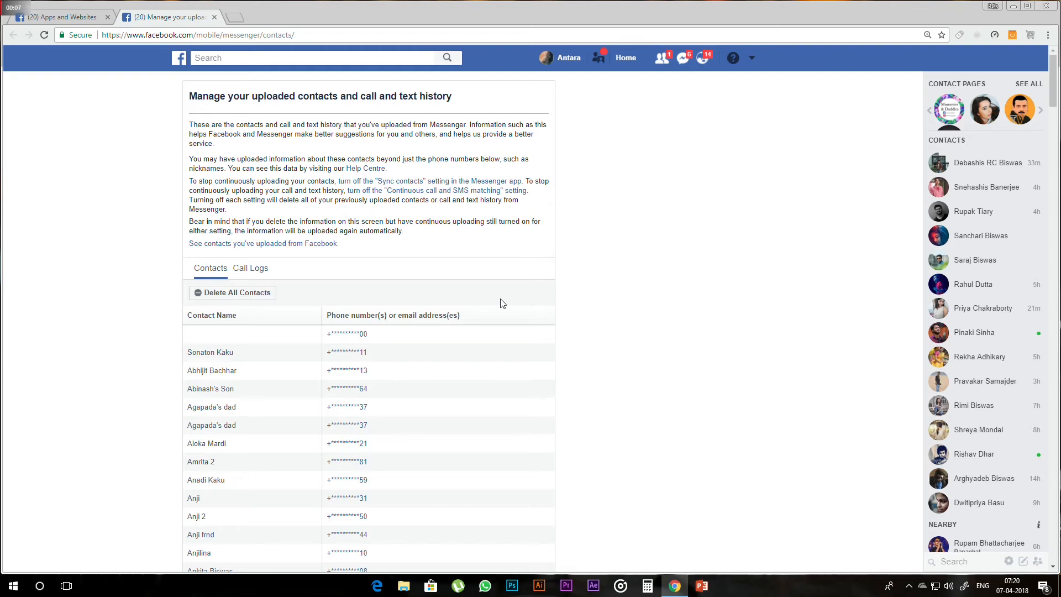
mouse_move(425, 232)
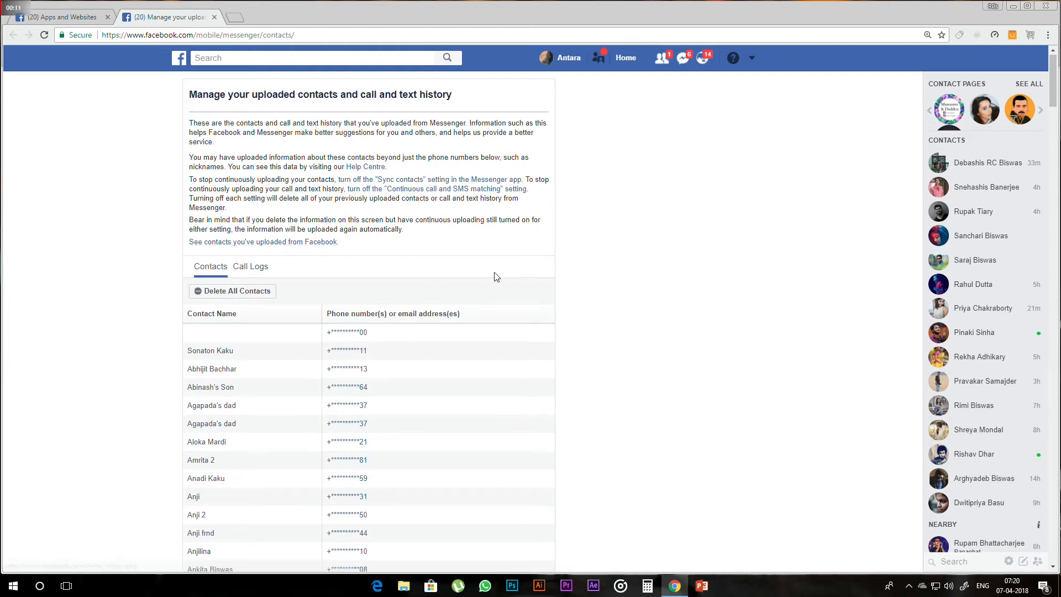
Delete all uploaded contacts on the Manage uploaded contacts page and confirm the deletion.
scroll("down", 3)
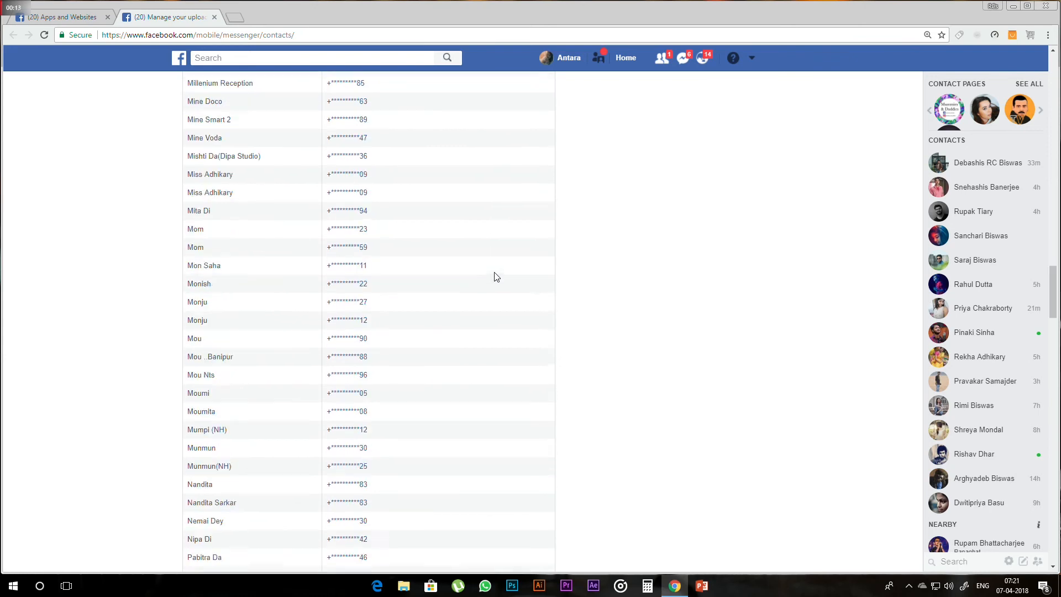
scroll("down", 3)
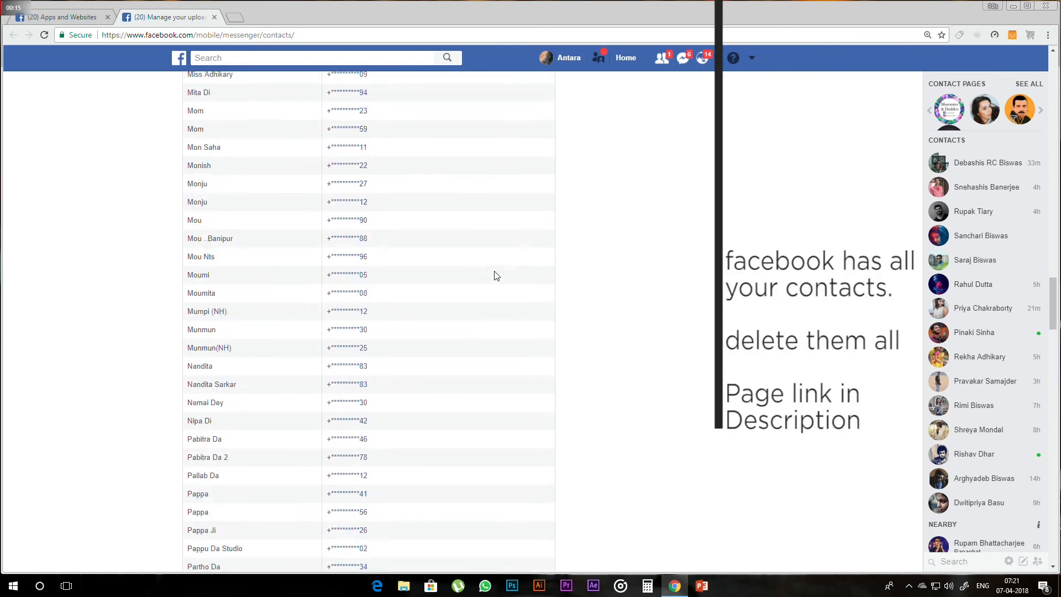
scroll("up", 3)
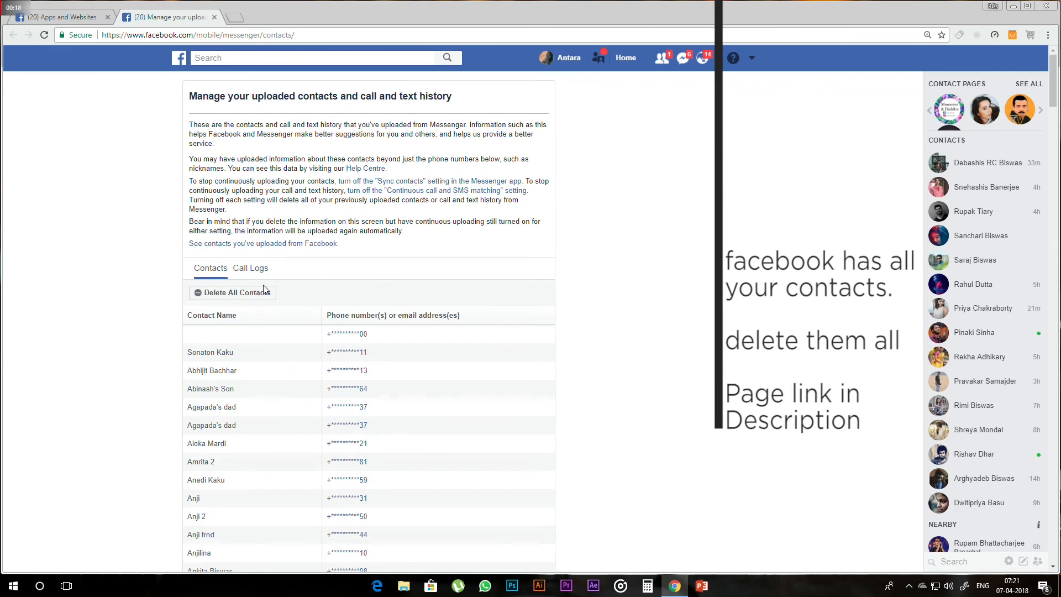
left_click(232, 292)
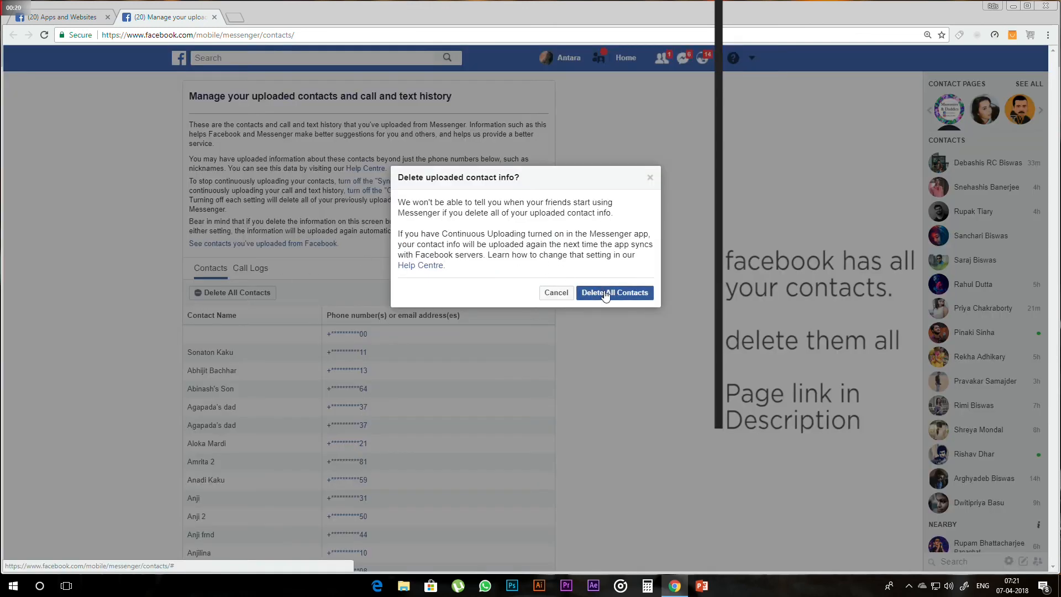
left_click(614, 292)
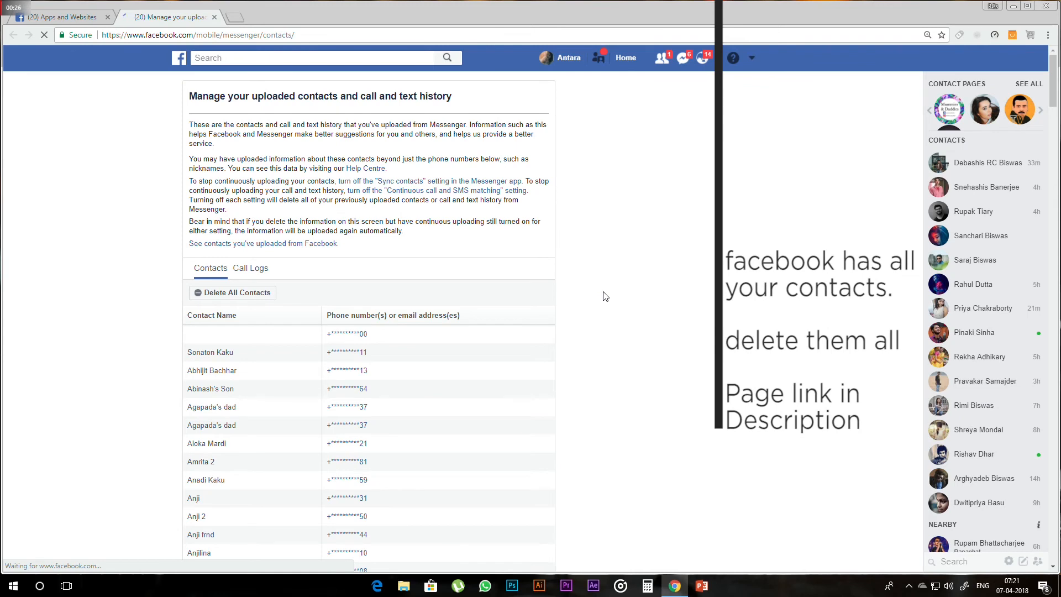
left_click(232, 292)
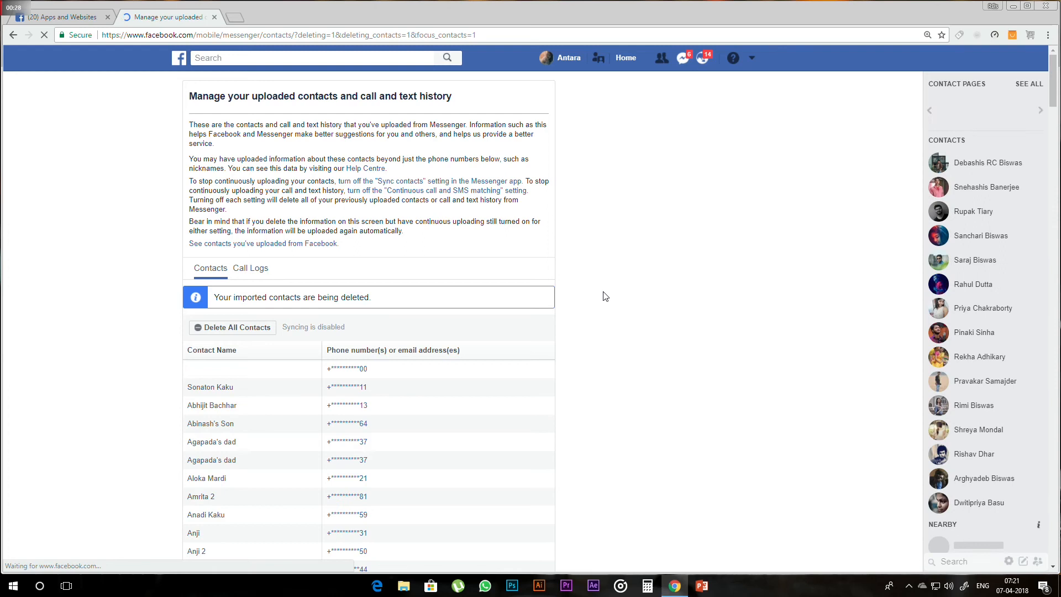